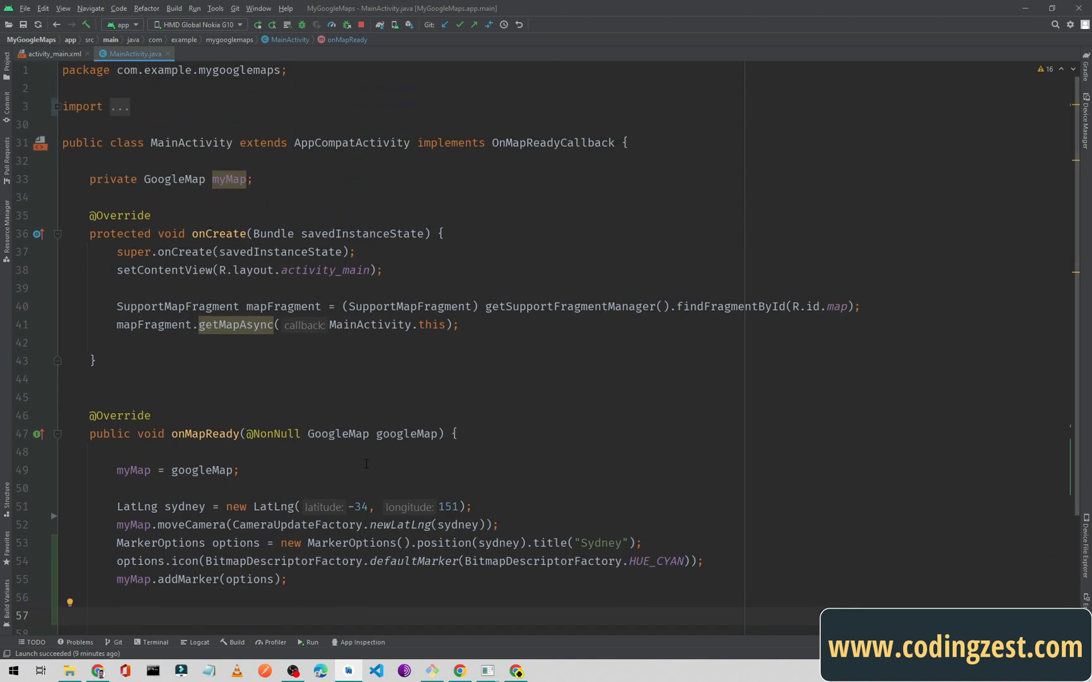
mouse_move(325, 430)
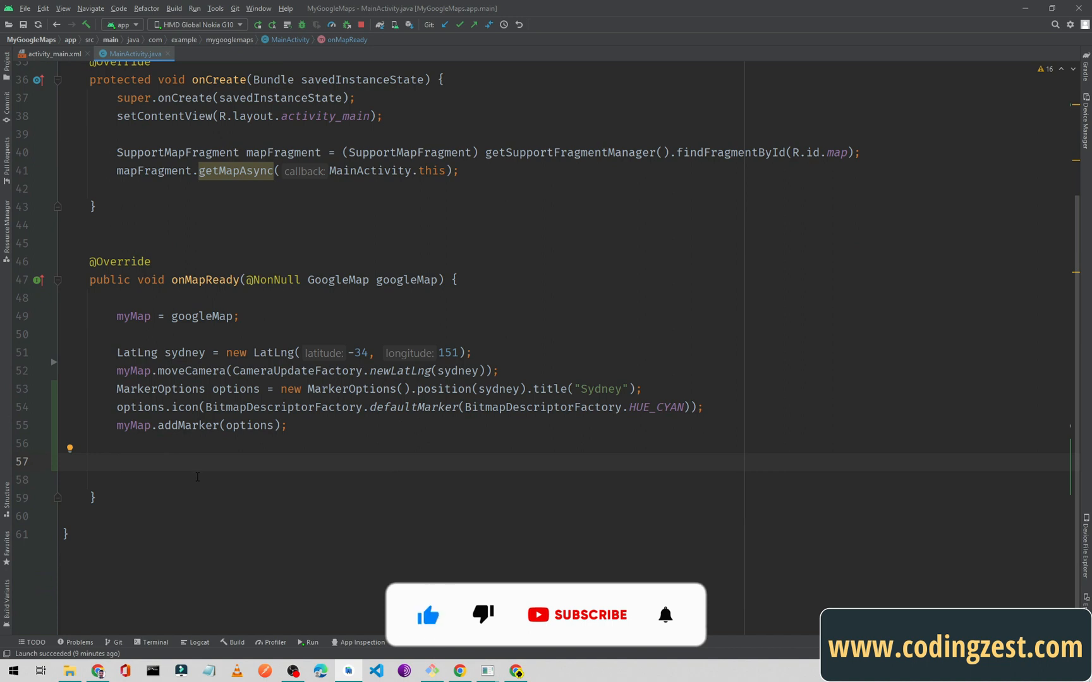
Add myMap.getUiSettings().setZoomControlsEnabled(true); on line 57 of onMapReady.
left_click(576, 615)
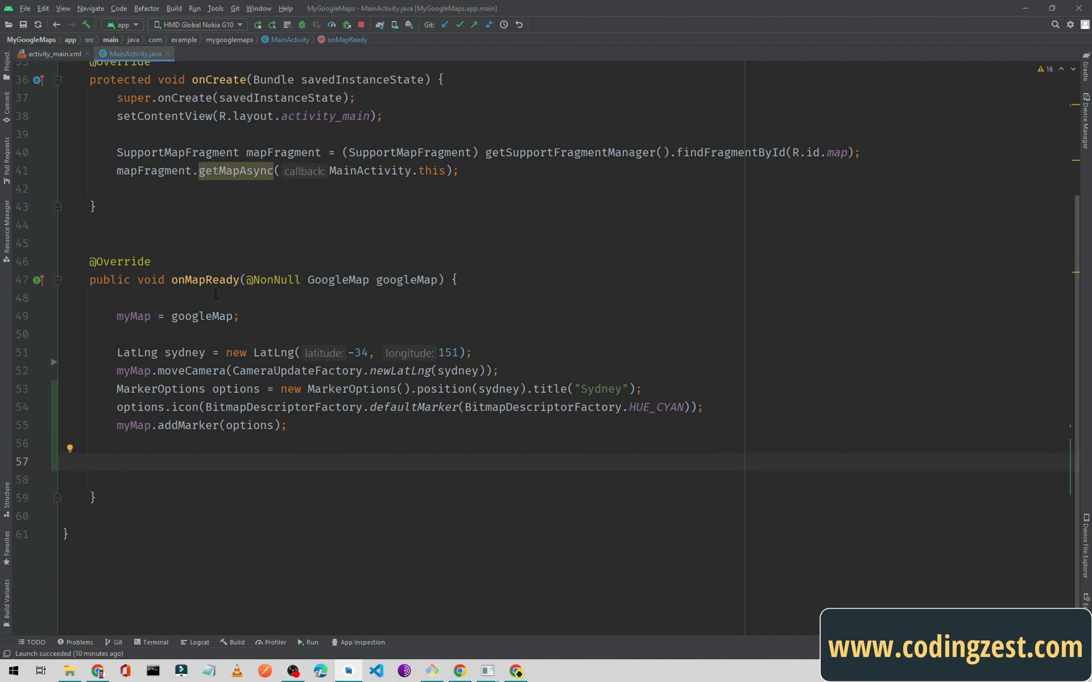
type("m")
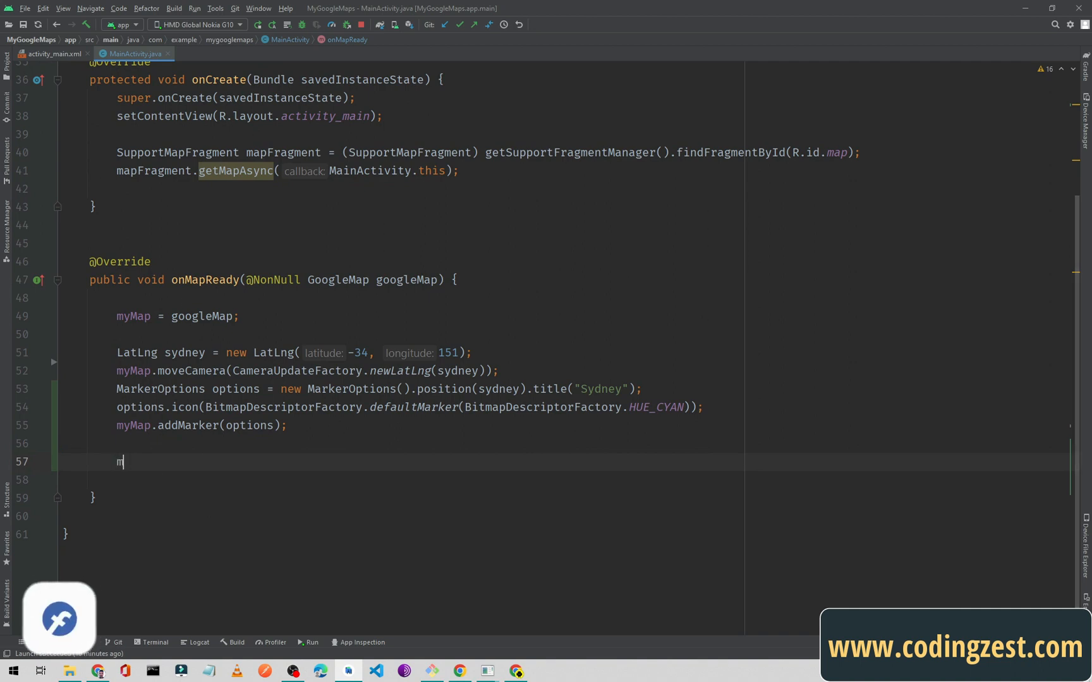
type("yMap.")
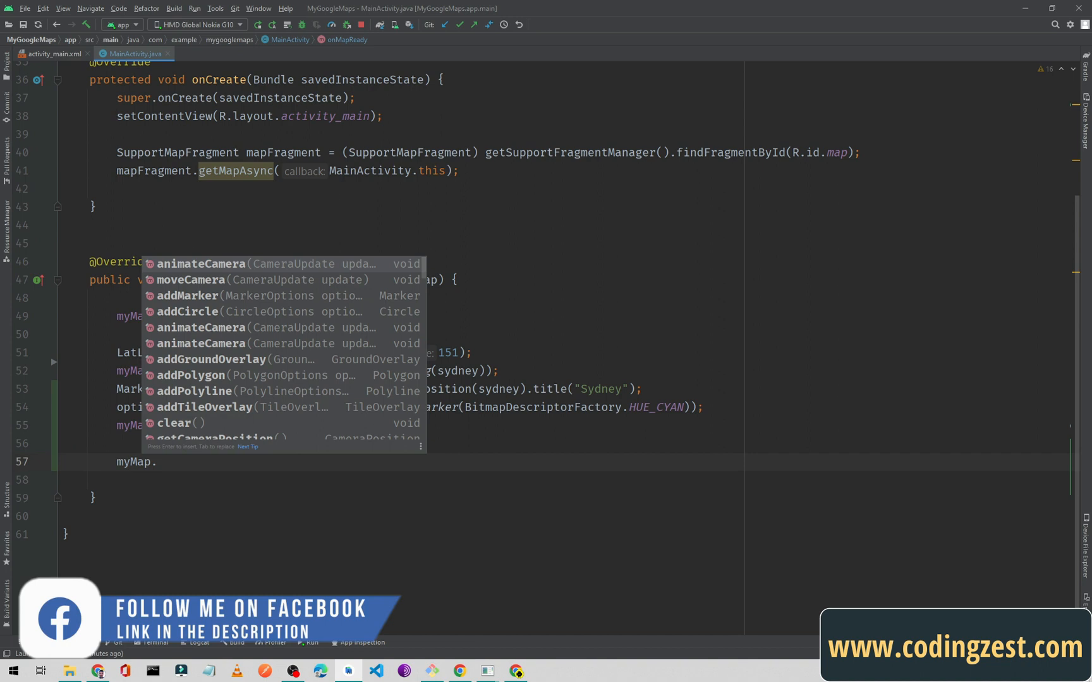
type("g")
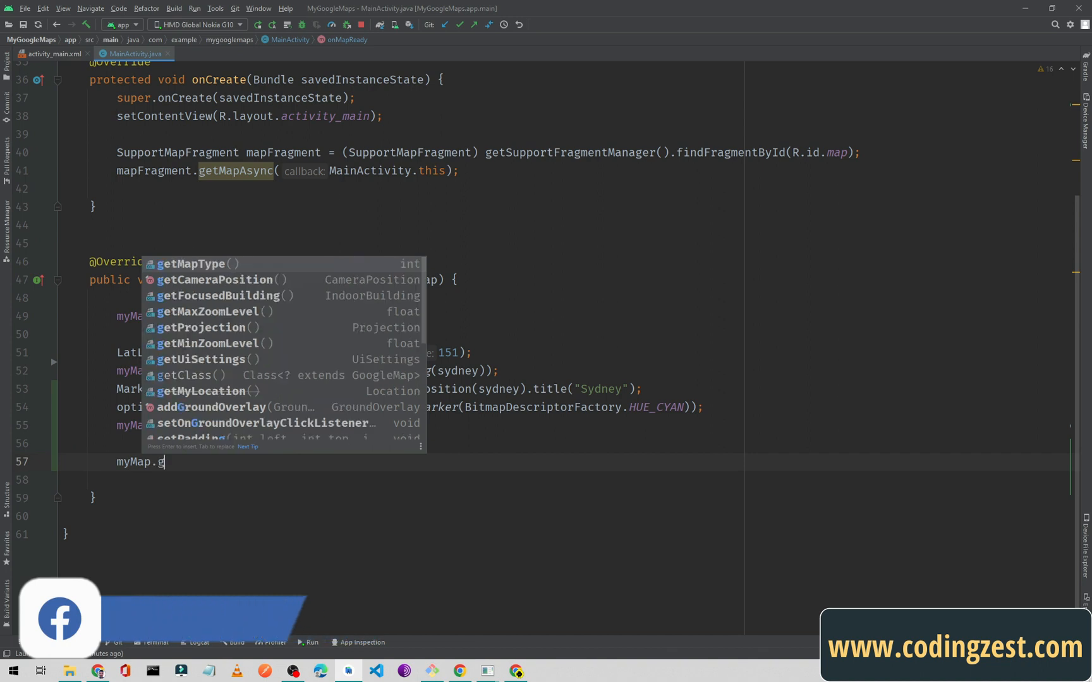
type("etUiSettings(")
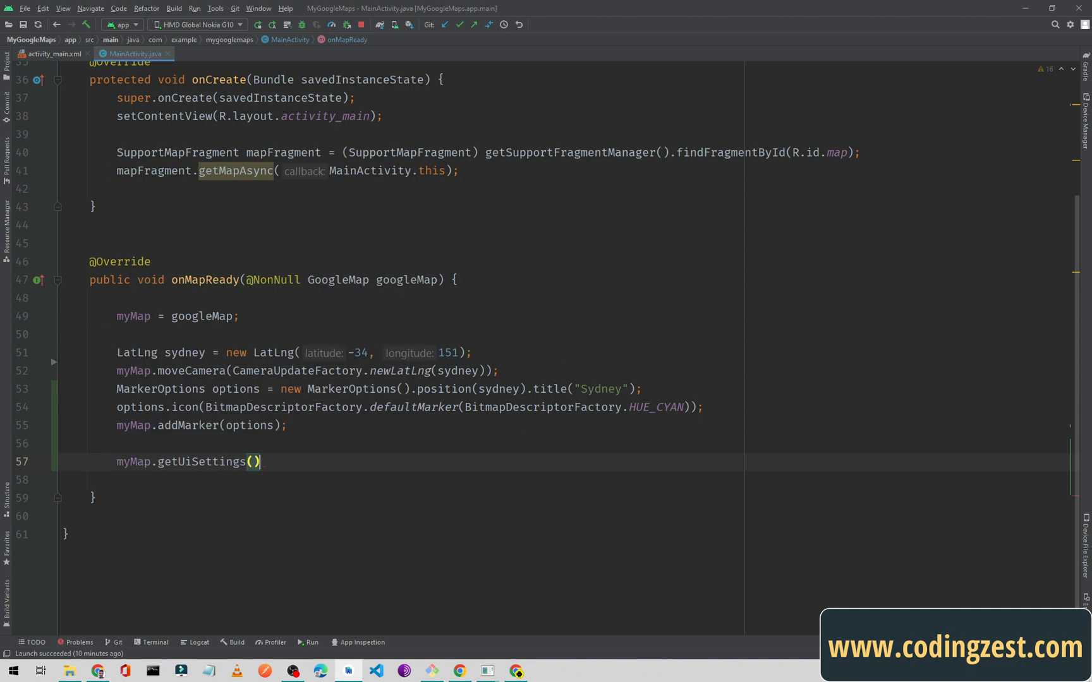
type(".set")
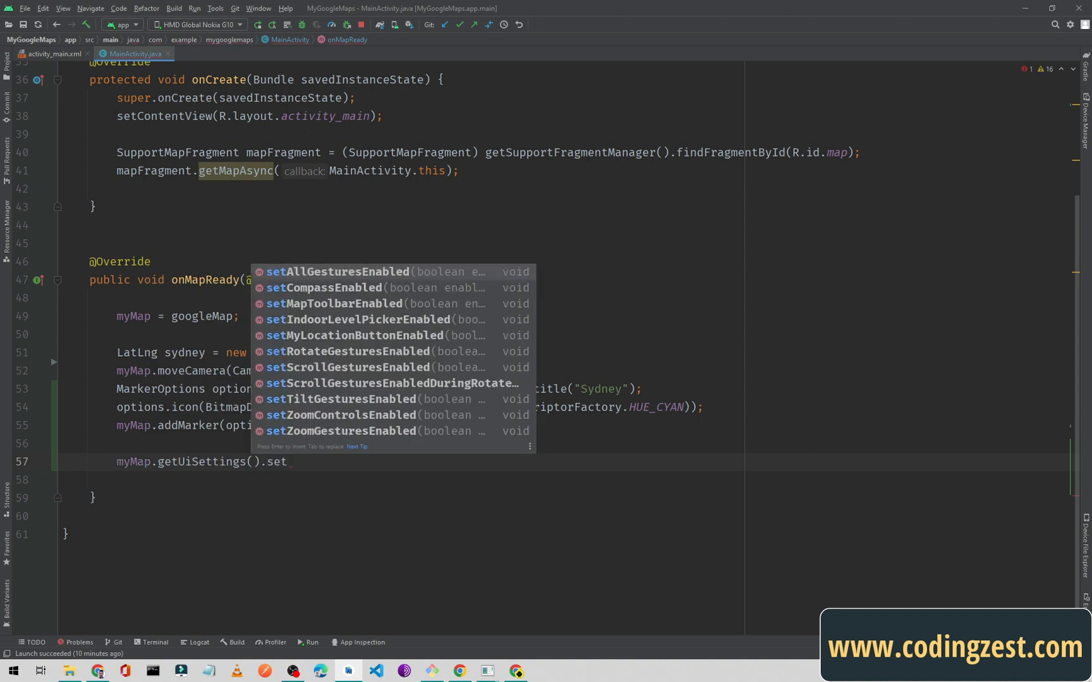
type("ZoomControlsEnabled();")
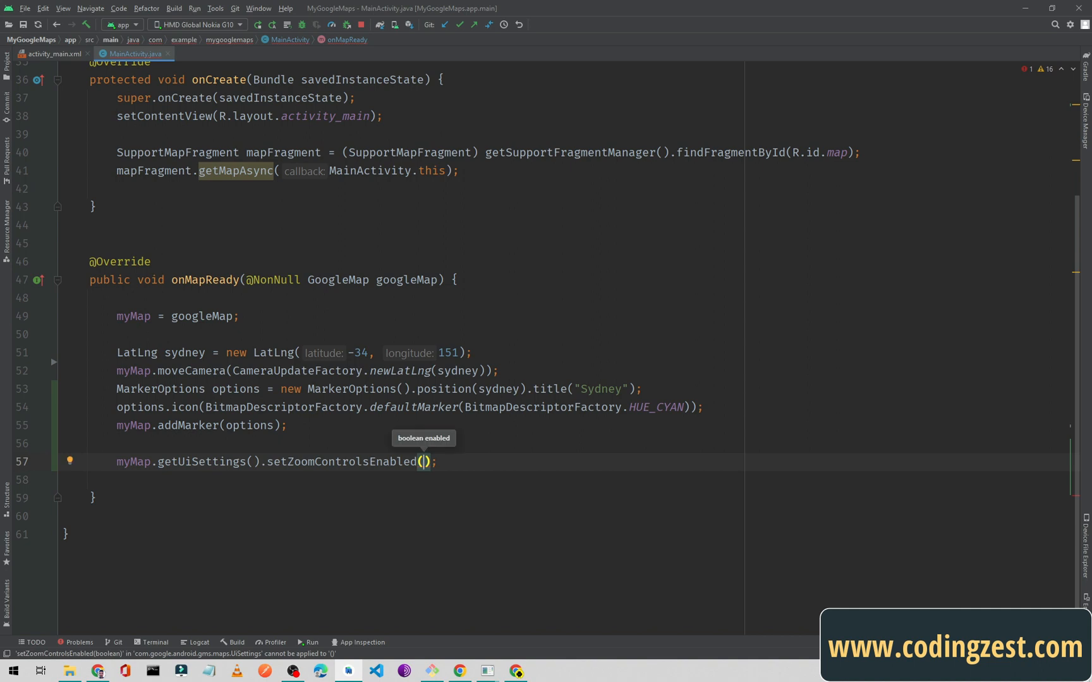
type("true")
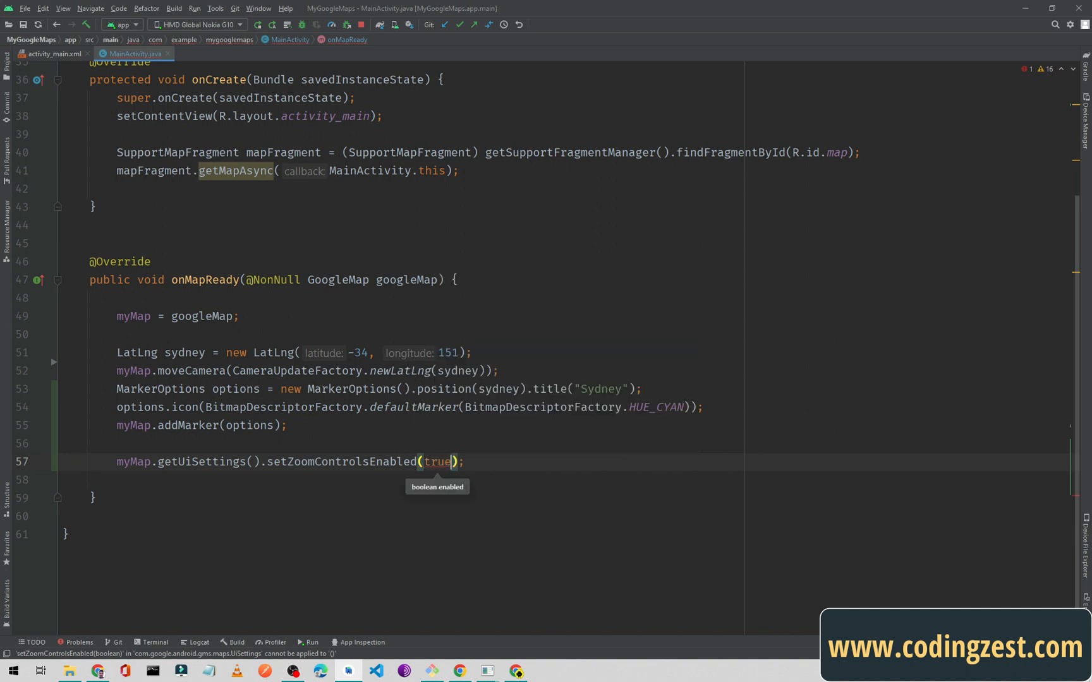
key("Enter")
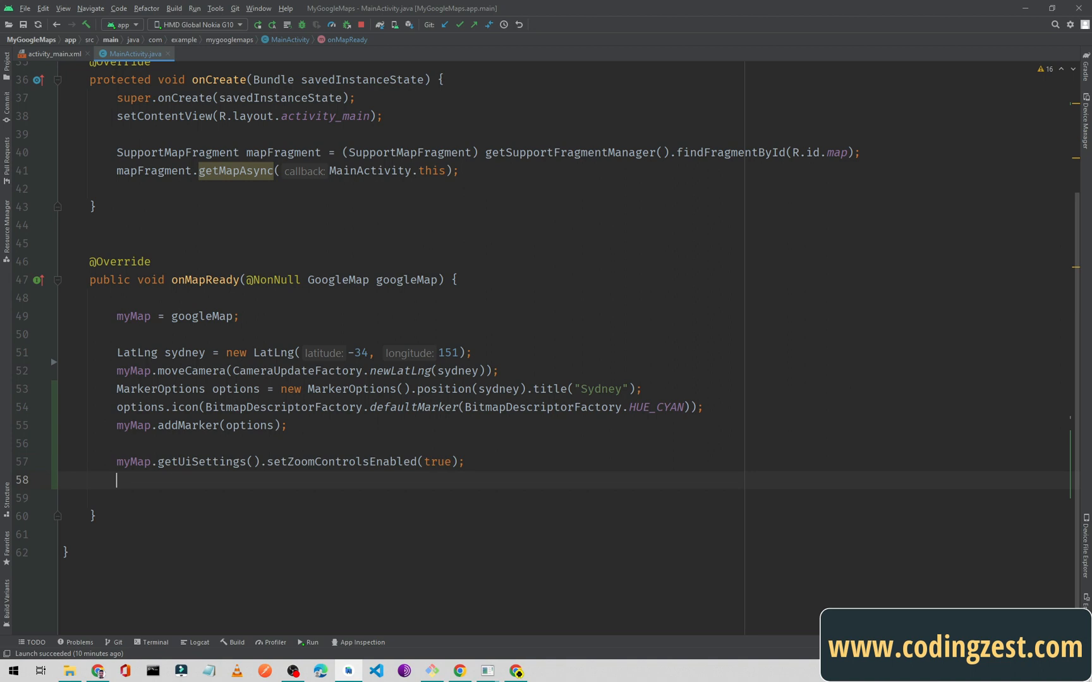
Add myMap.getUiSettings().setCompassEnabled(true); on line 58 using autocomplete.
type("myMap.getUiSettings(")
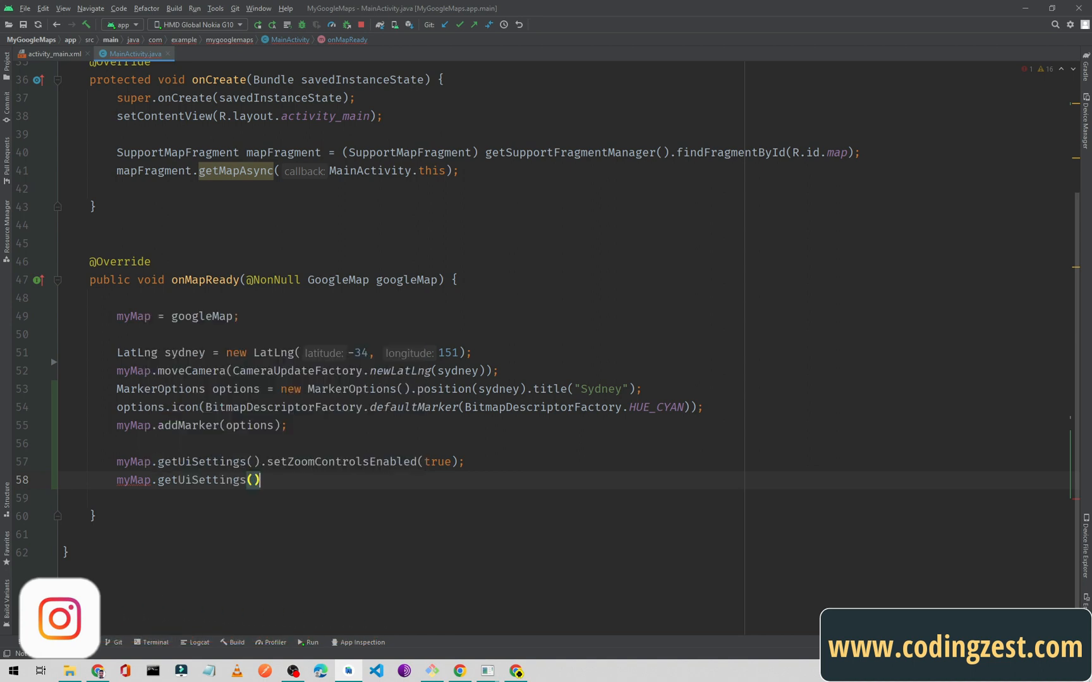
type(".setCompassEnabled();")
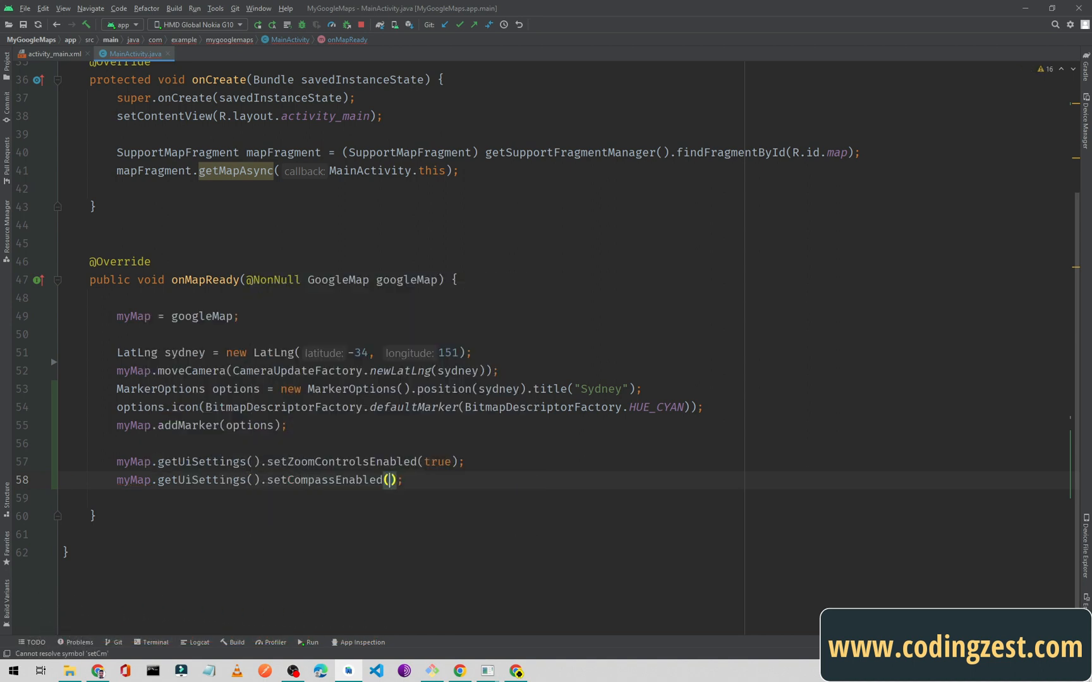
type("true")
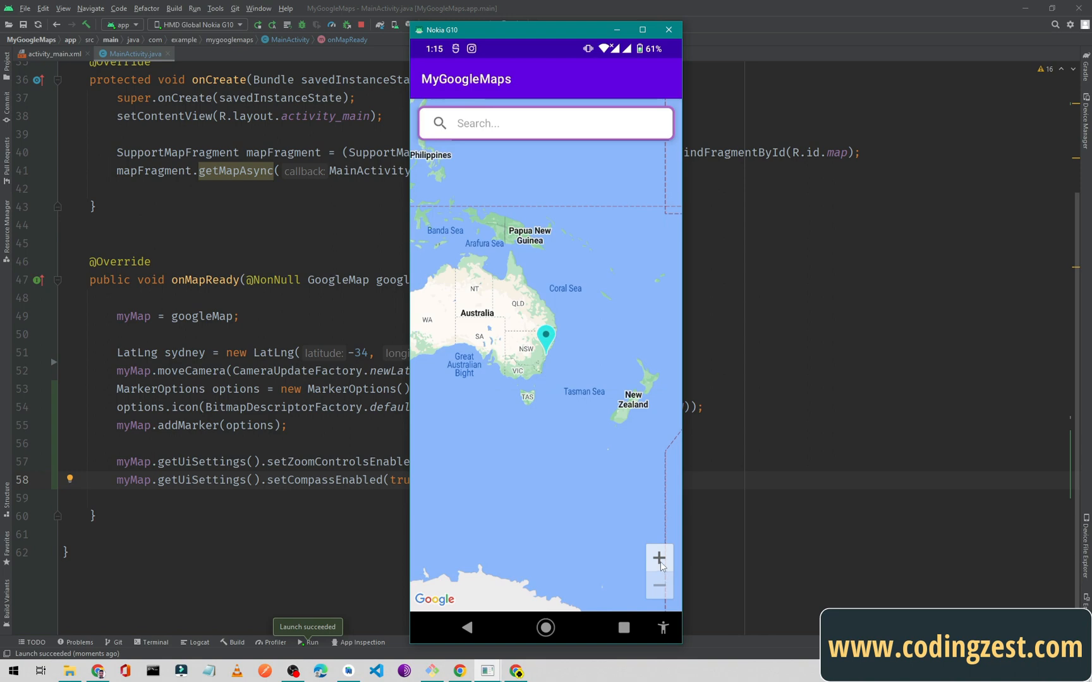
Zoom the Sydney map in, out, and in again with the zoom buttons.
left_click(657, 558)
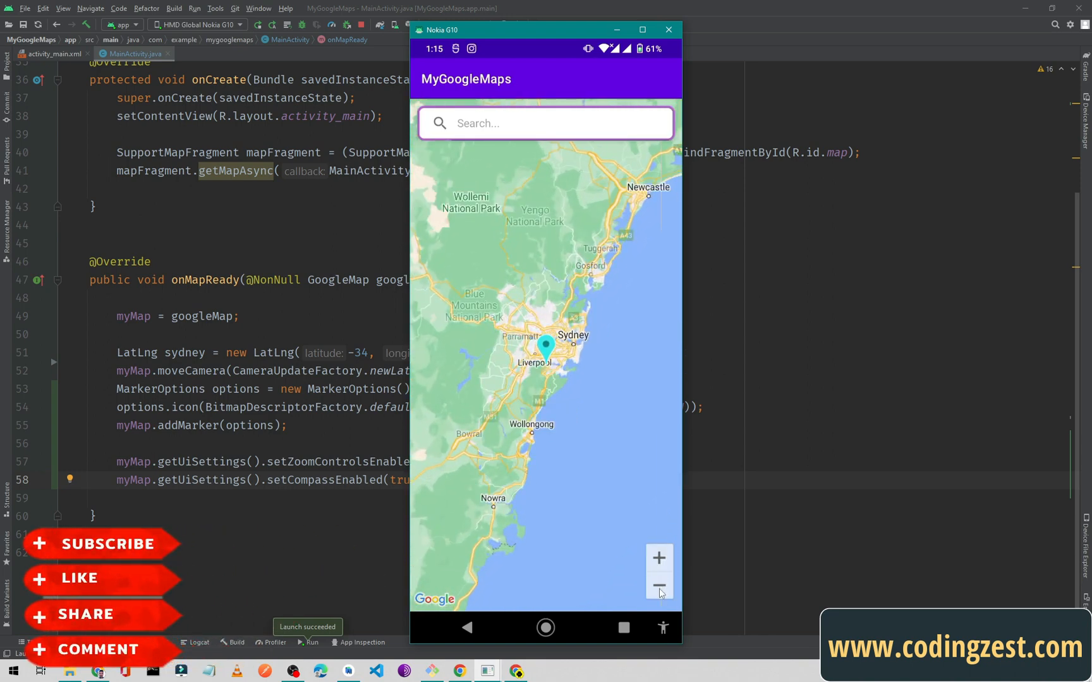
left_click(657, 585)
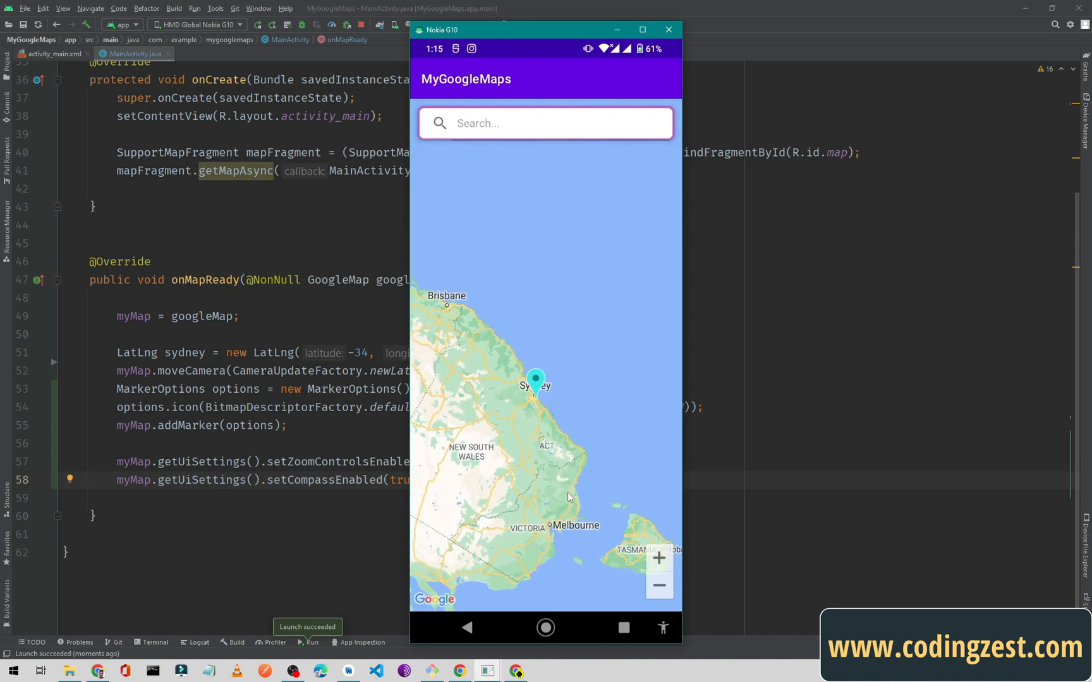
left_click(658, 557)
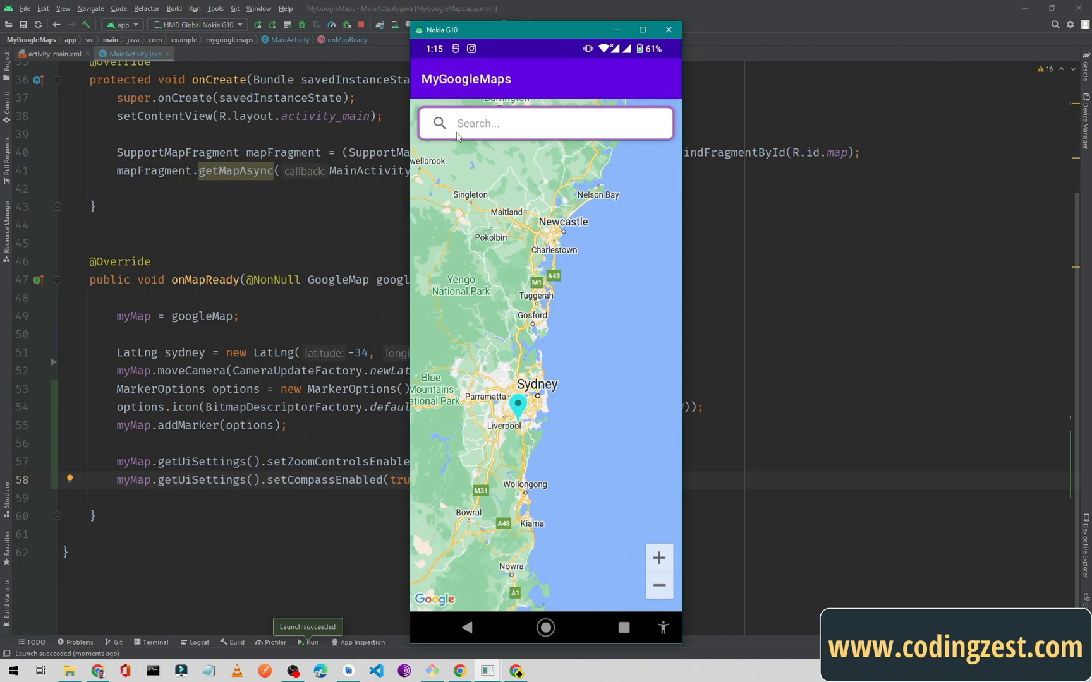
mouse_move(546, 156)
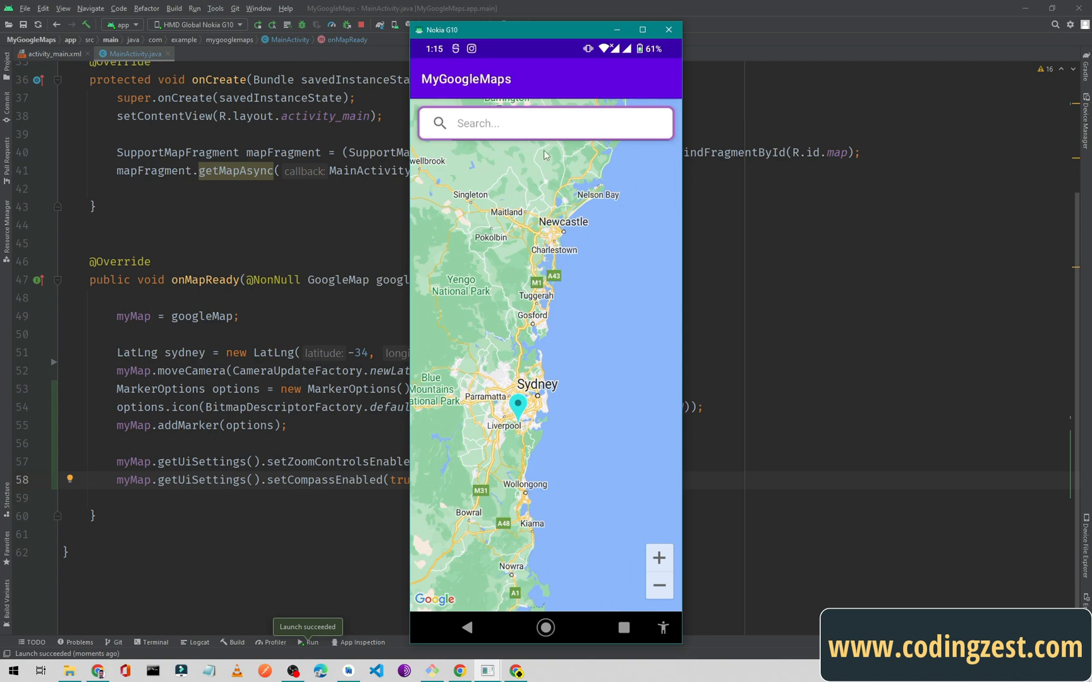
mouse_move(564, 211)
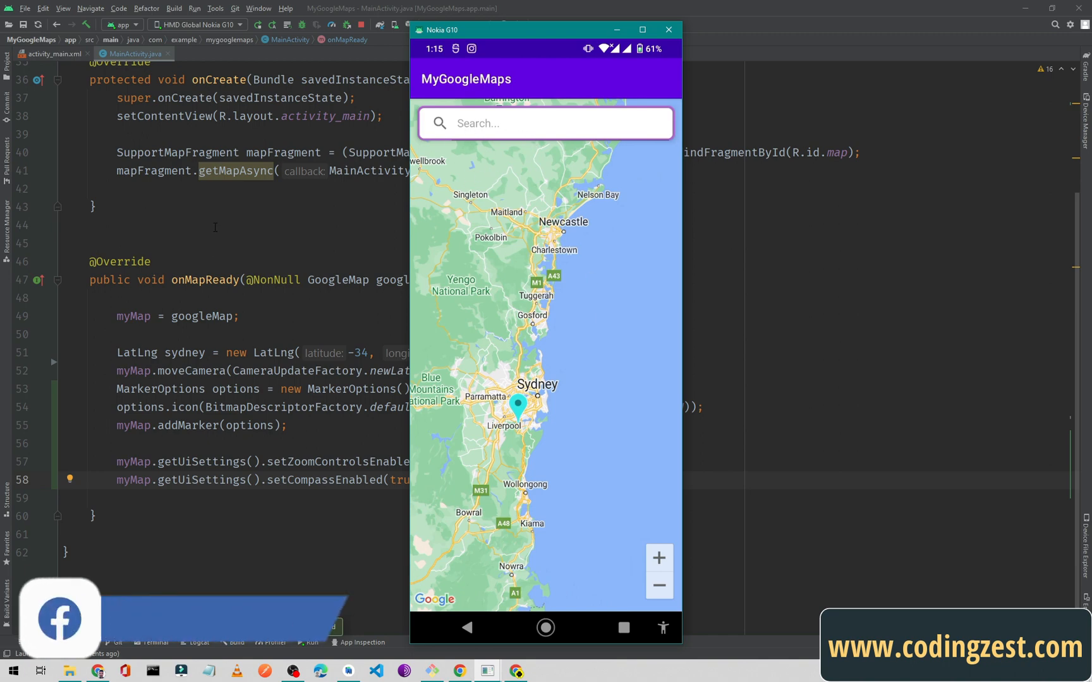
Select the SearchView block (lines 15–26) in activity_main.xml to comment it out.
left_click(49, 53)
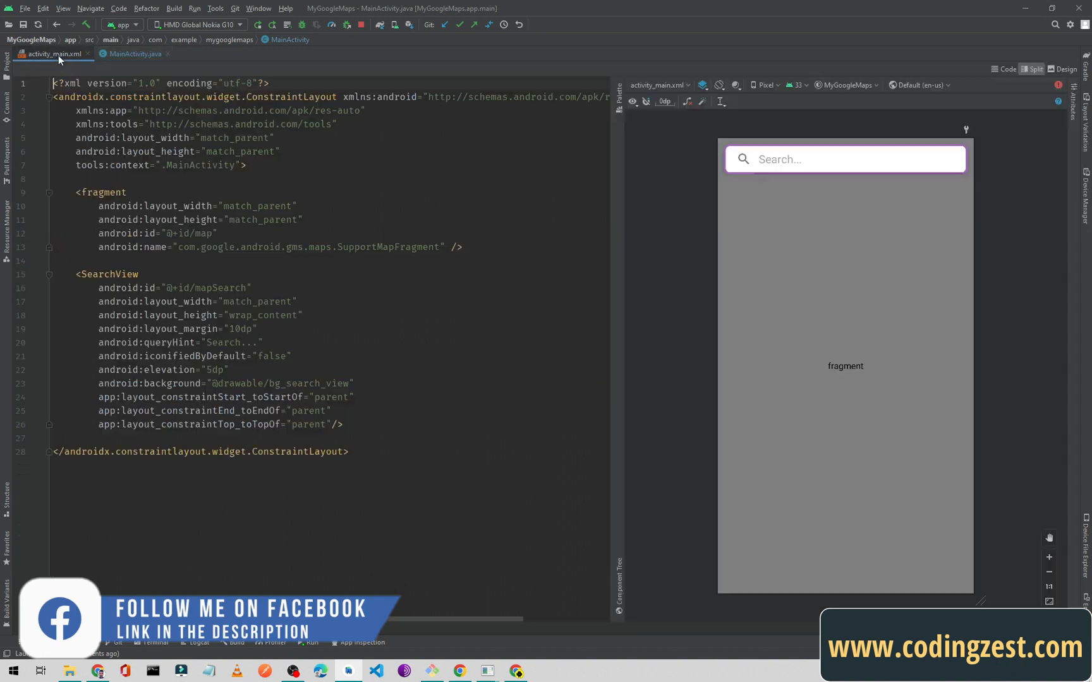
left_click_drag(98, 328, 343, 424)
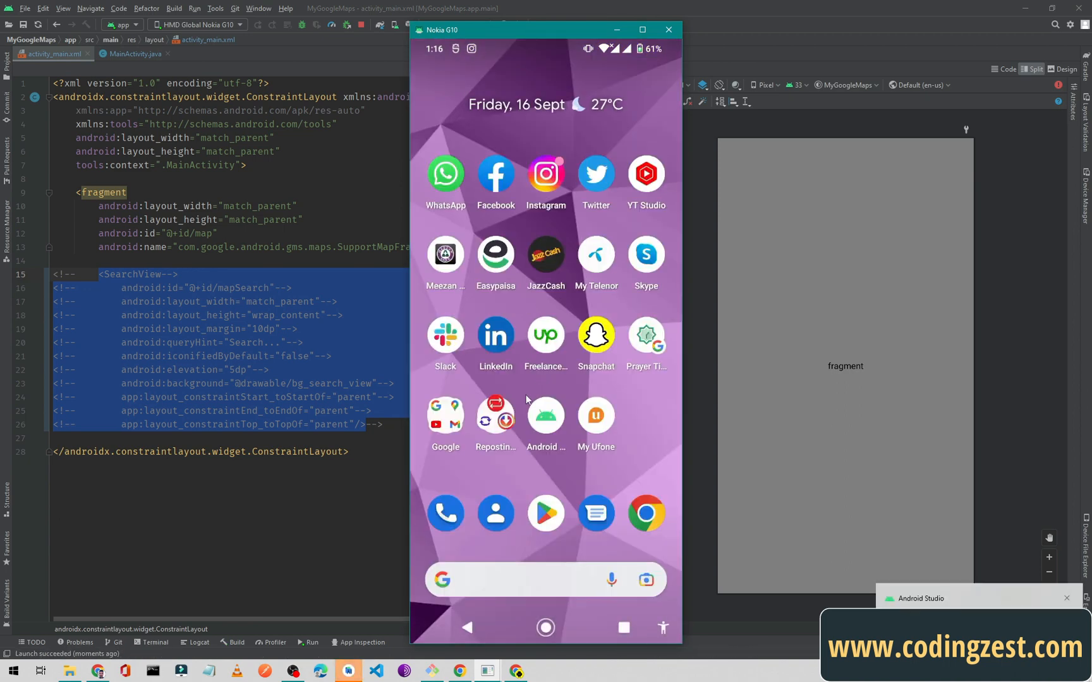
Relaunch the map app on the phone mirror to confirm the search bar is gone.
left_click(257, 25)
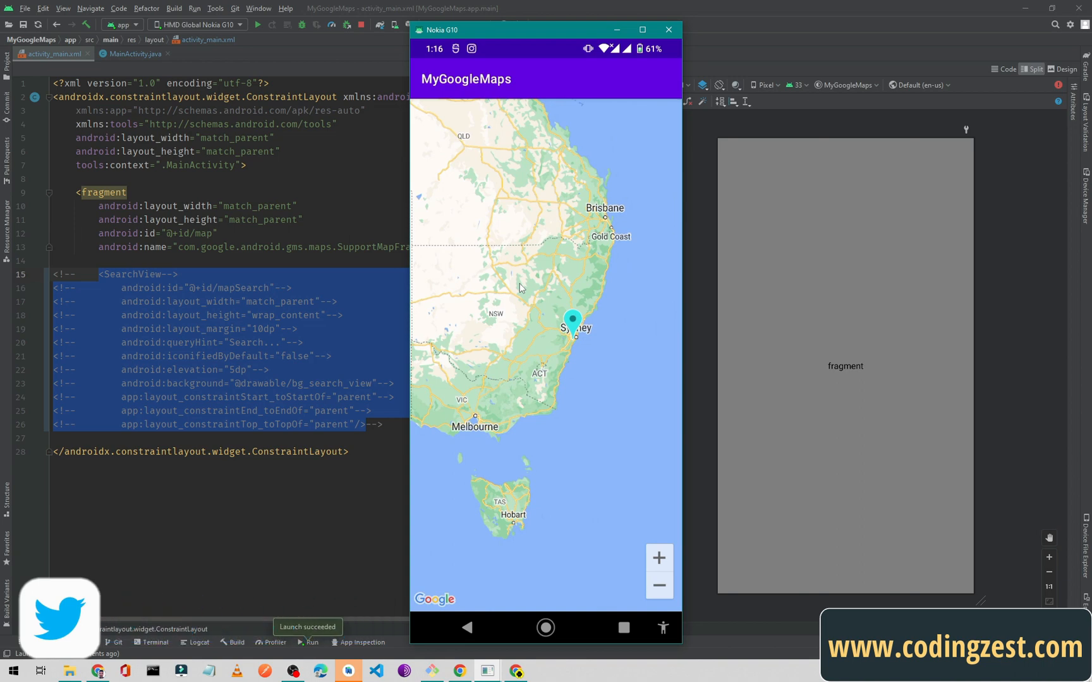
mouse_move(600, 349)
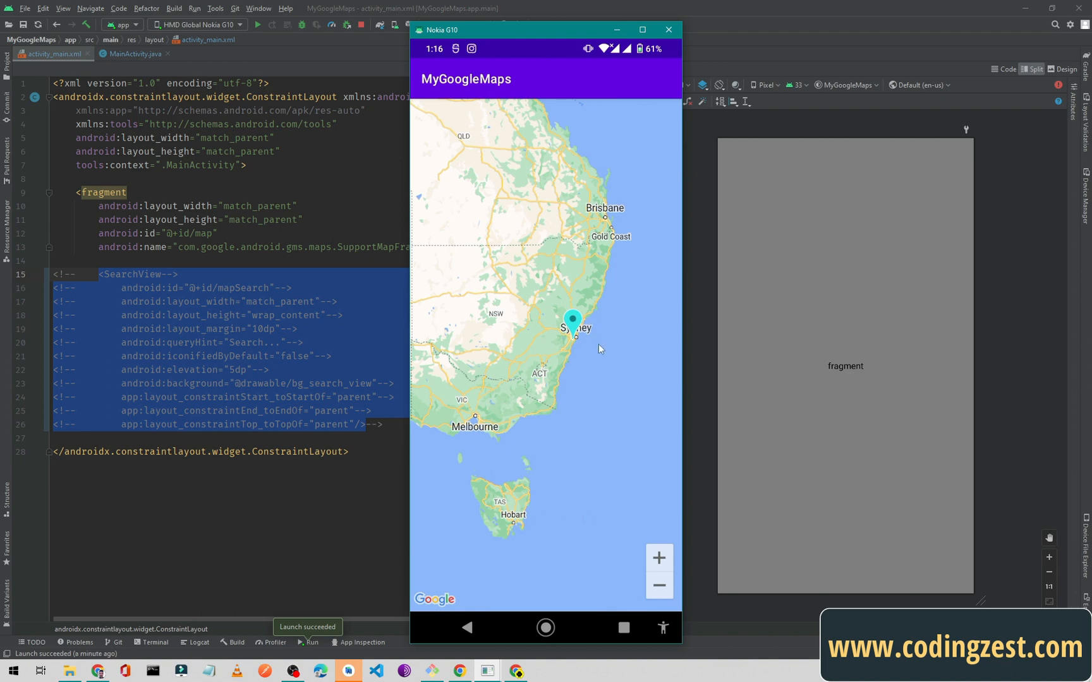
mouse_move(576, 420)
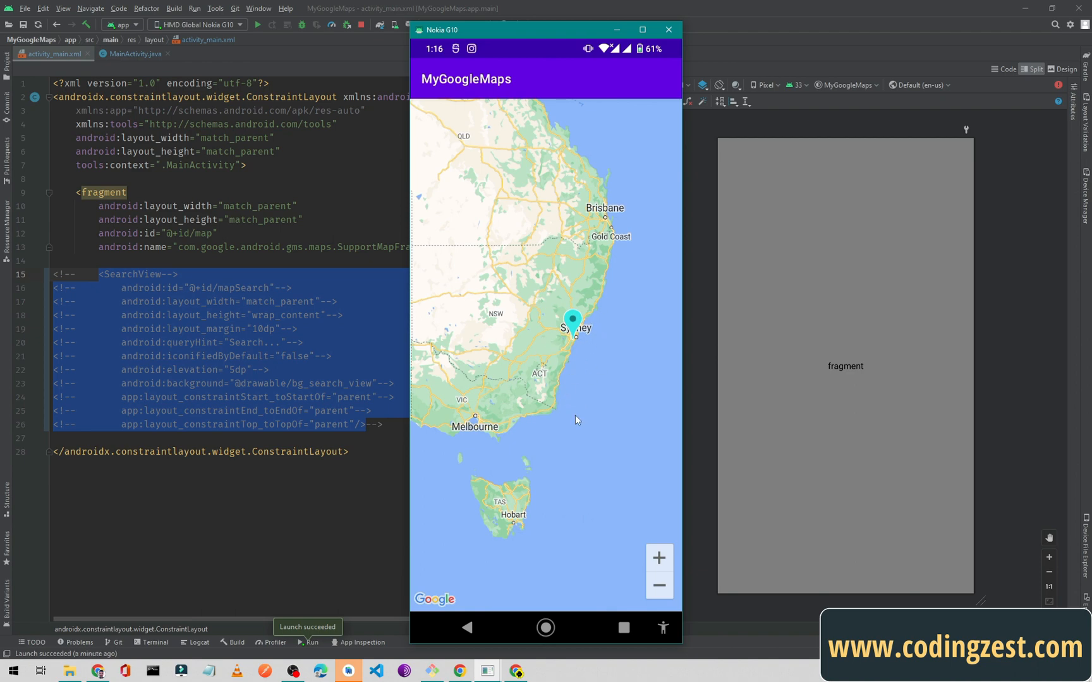
mouse_move(583, 367)
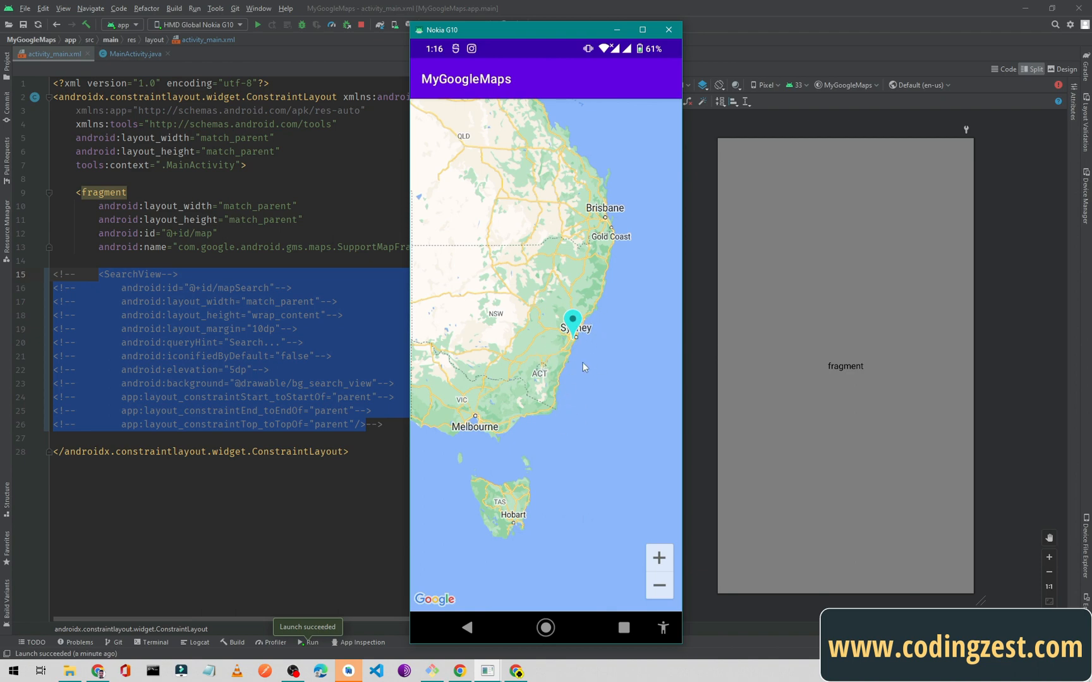